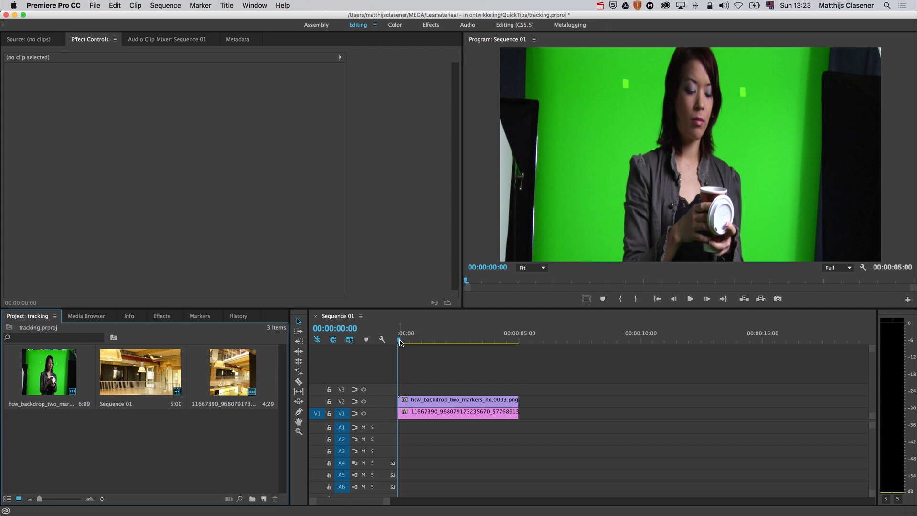
Bring up the New Item choices in the Project panel, pointing at Title.
left_click(435, 341)
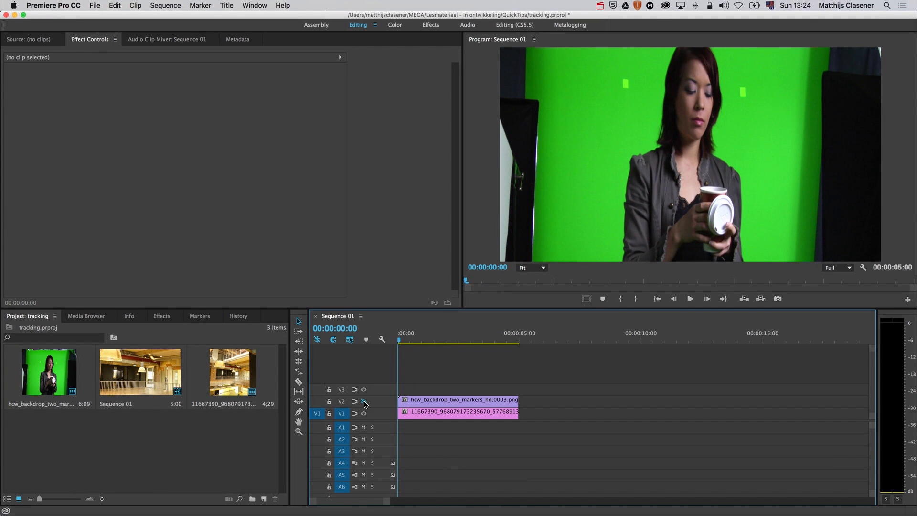
left_click(363, 402)
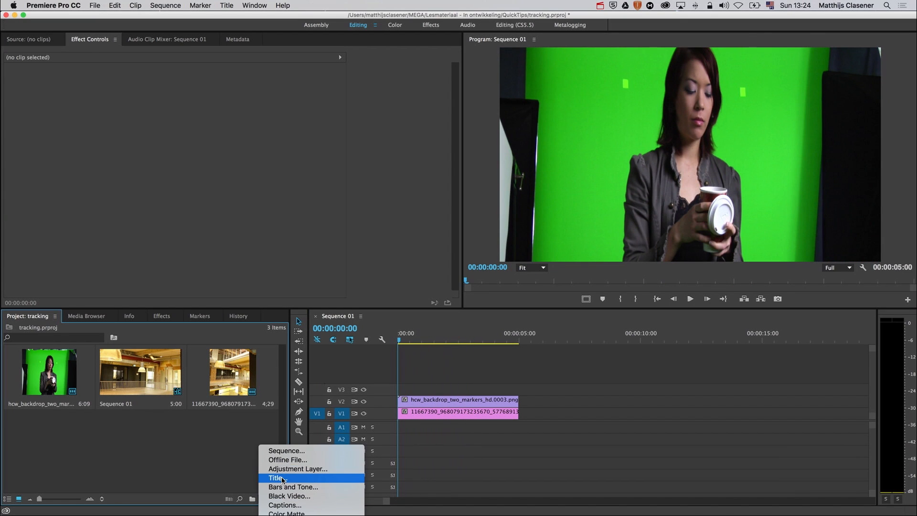
Create Title 06 with two small white squares over the green-screen markers and leave the Titler.
left_click(275, 477)
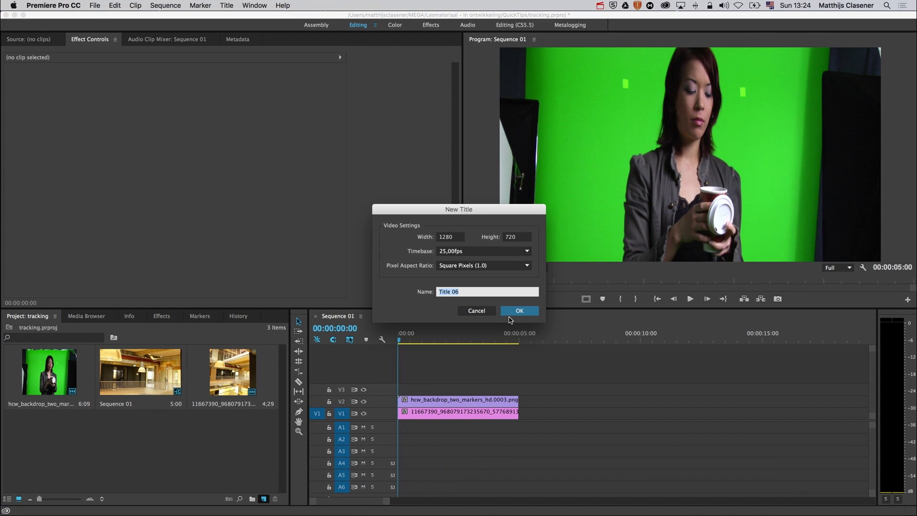
left_click(519, 311)
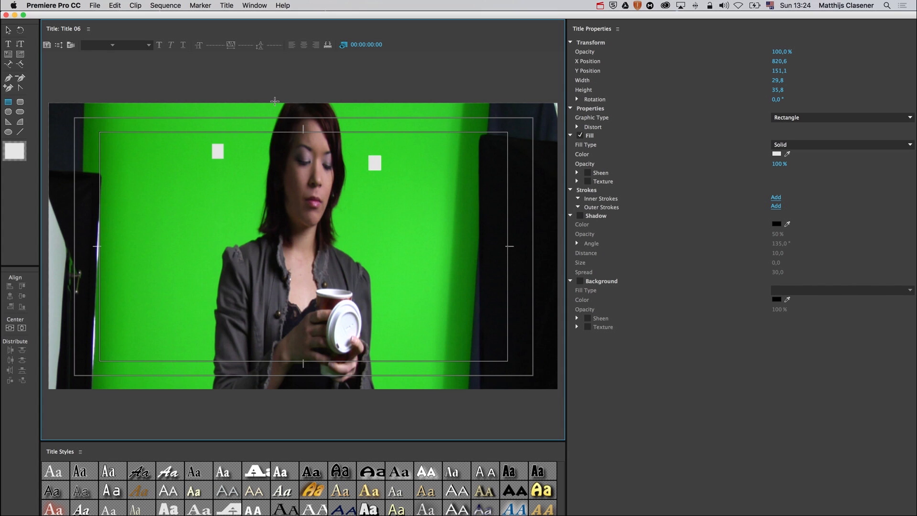
left_click(88, 29)
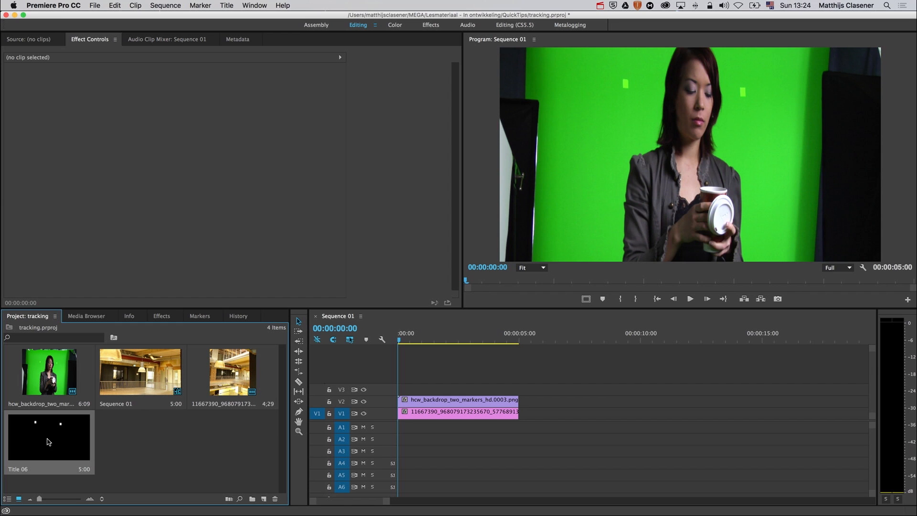
Place Title 06 on V3 above the green-screen clip and scrub through to preview the squares over the footage.
left_click_drag(49, 438, 482, 390)
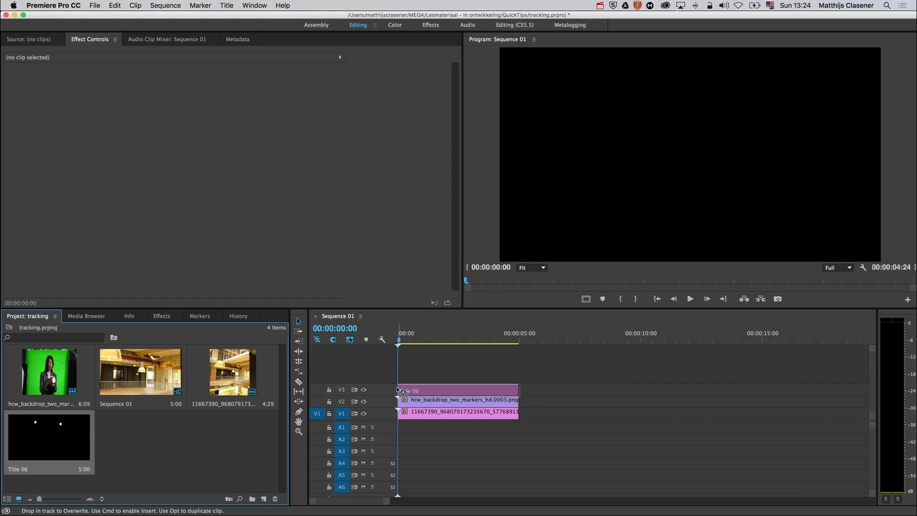
left_click(402, 340)
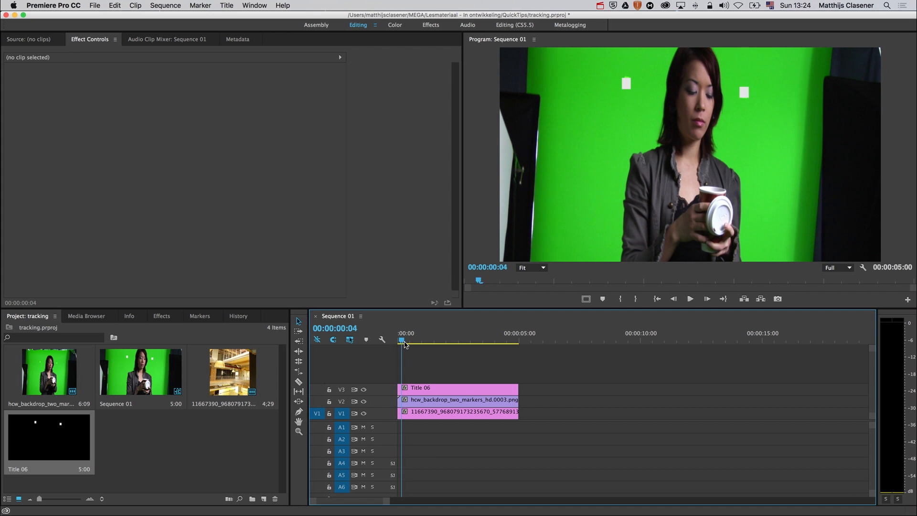
left_click(399, 342)
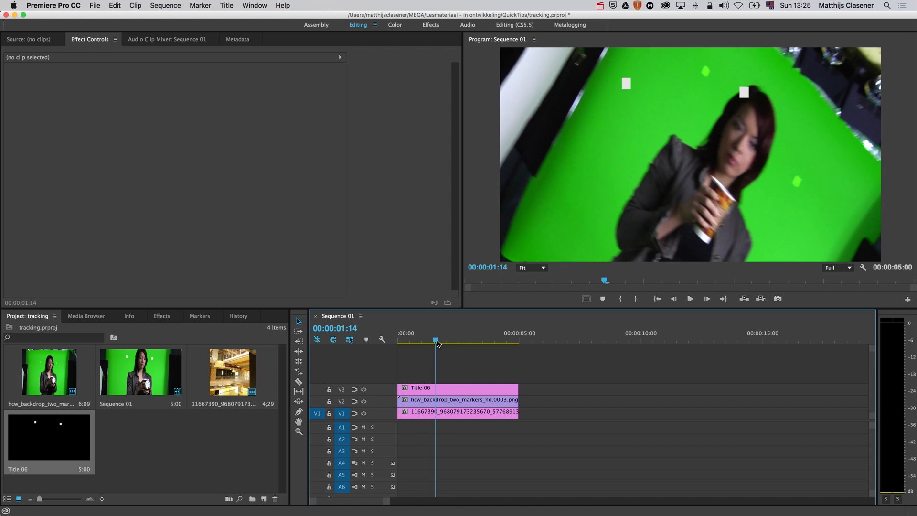
left_click_drag(436, 341, 488, 341)
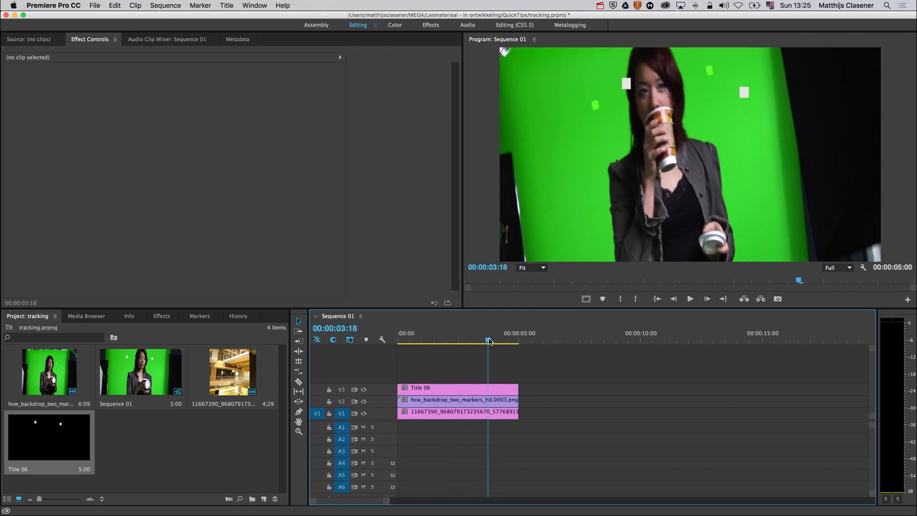
left_click_drag(488, 341, 403, 341)
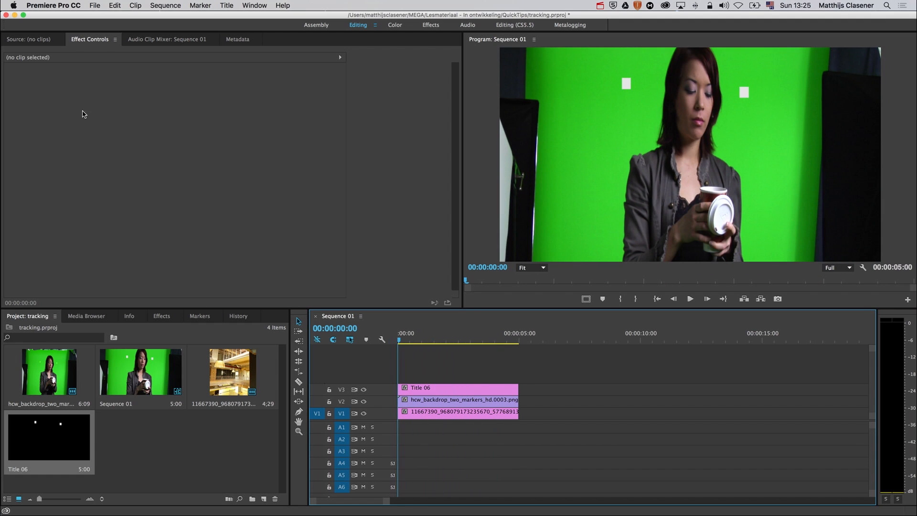
Select Title 06 and reveal its Motion properties in Effect Controls for keyframing.
left_click(420, 387)
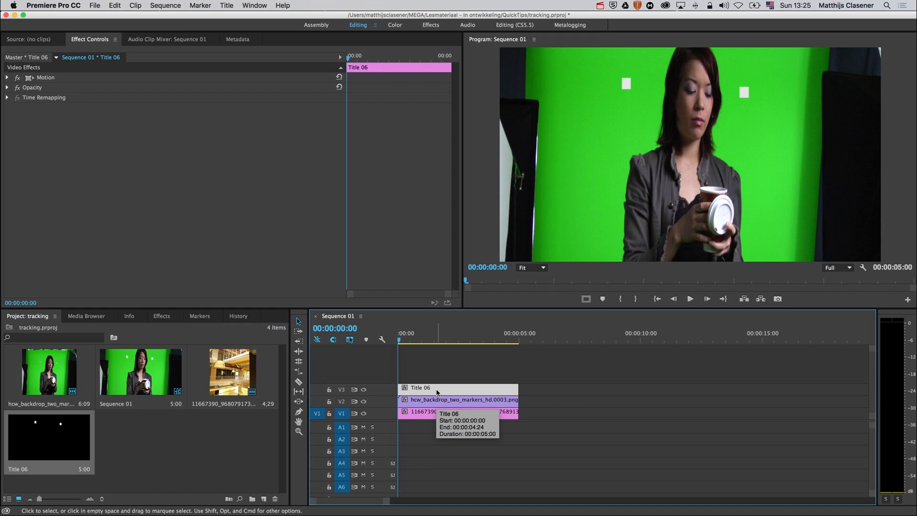
left_click(7, 77)
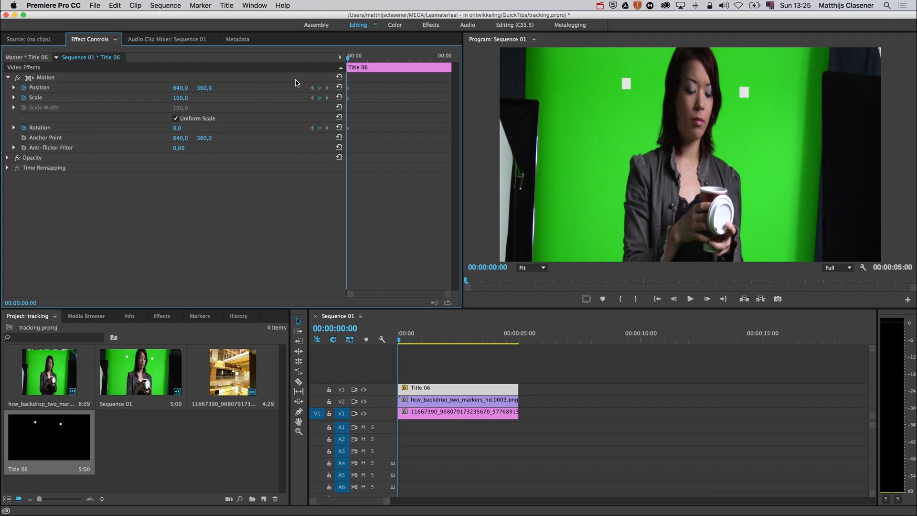
mouse_move(350, 63)
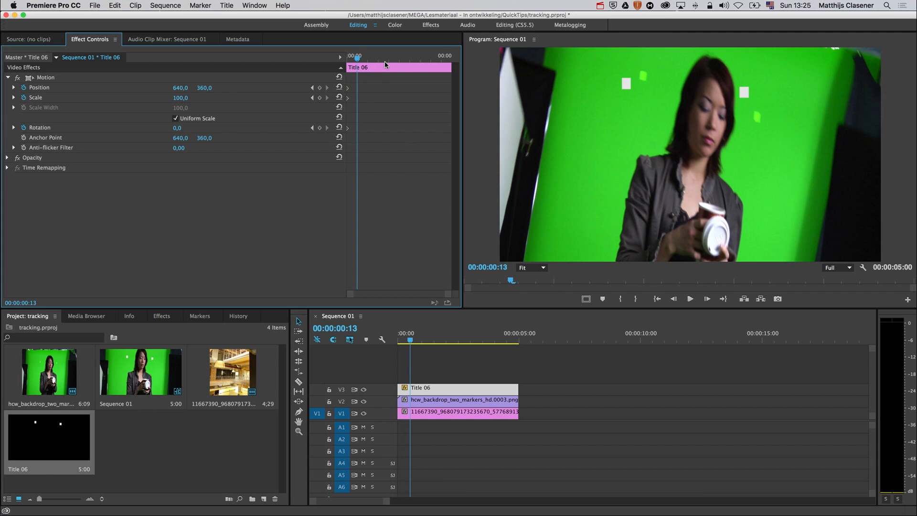
mouse_move(178, 129)
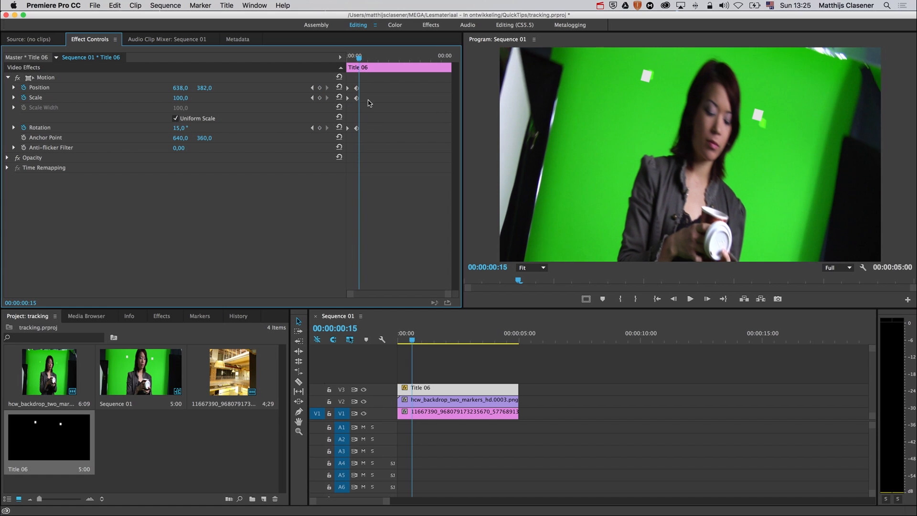
Keyframe position, scale and rotation at later frames so the squares follow the markers to about three seconds.
left_click(423, 333)
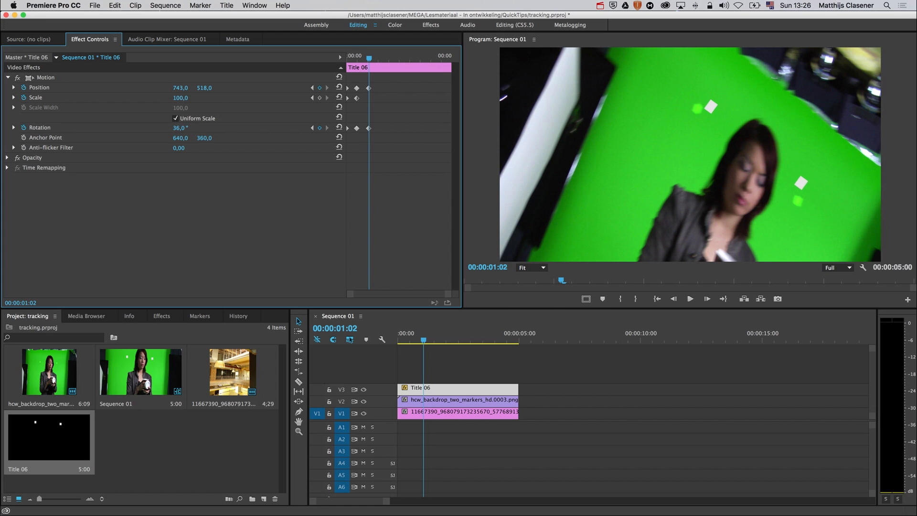
left_click(178, 128)
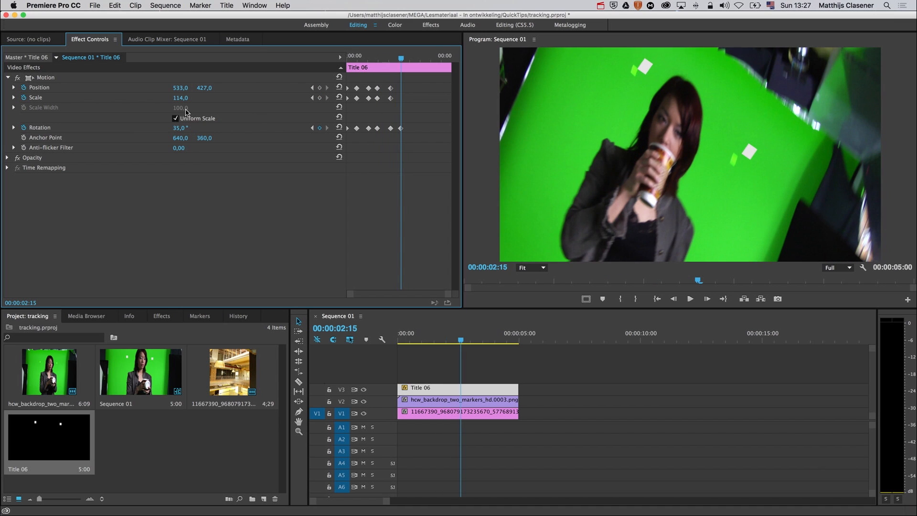
left_click_drag(181, 87, 178, 87)
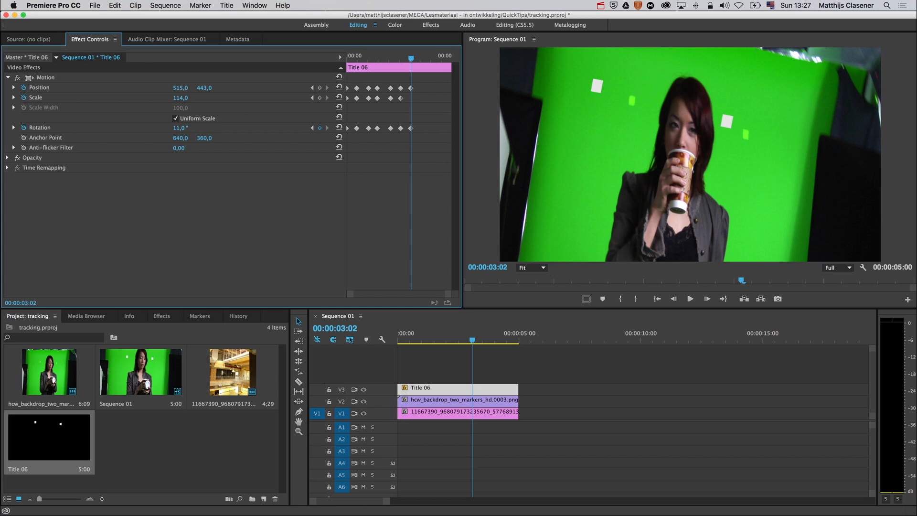
Nudge the squares' position onto the markers at the final frames, extending keyframes to about five seconds.
left_click_drag(181, 87, 204, 87)
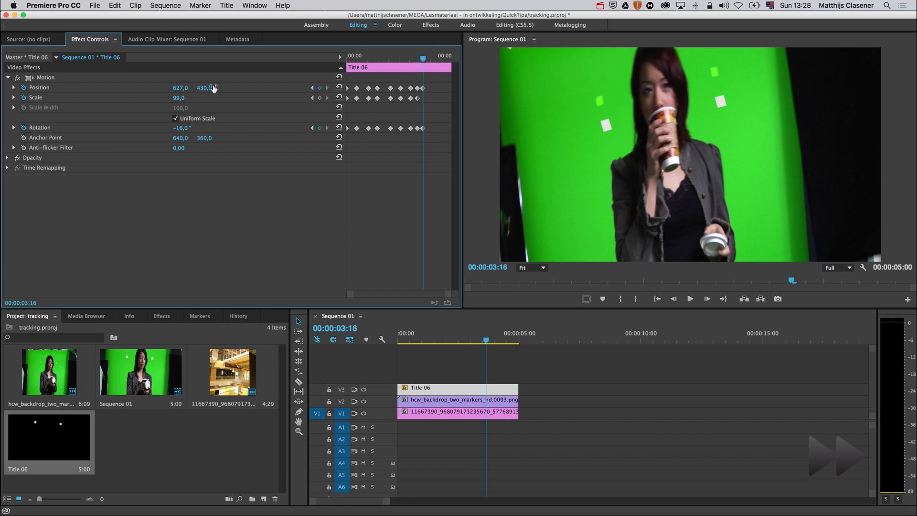
left_click_drag(205, 87, 191, 86)
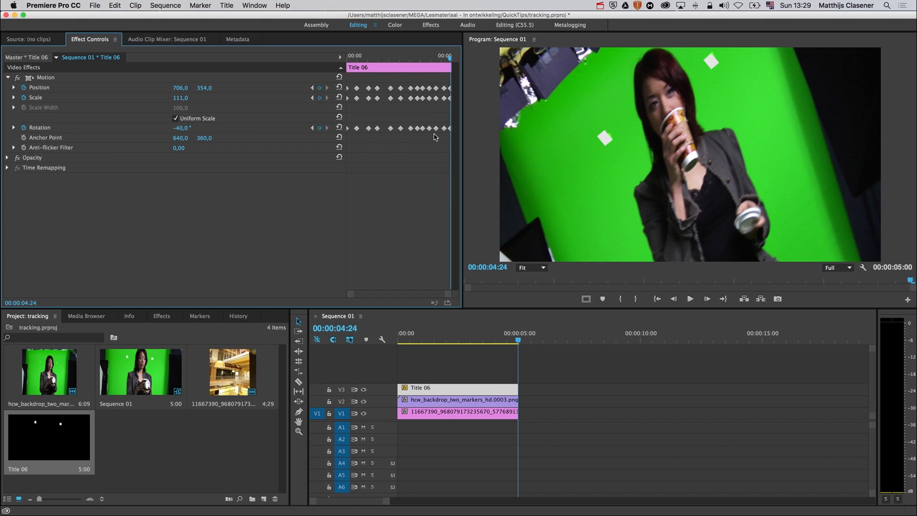
Select all of Title 06's motion keyframes and copy them.
right_click(436, 80)
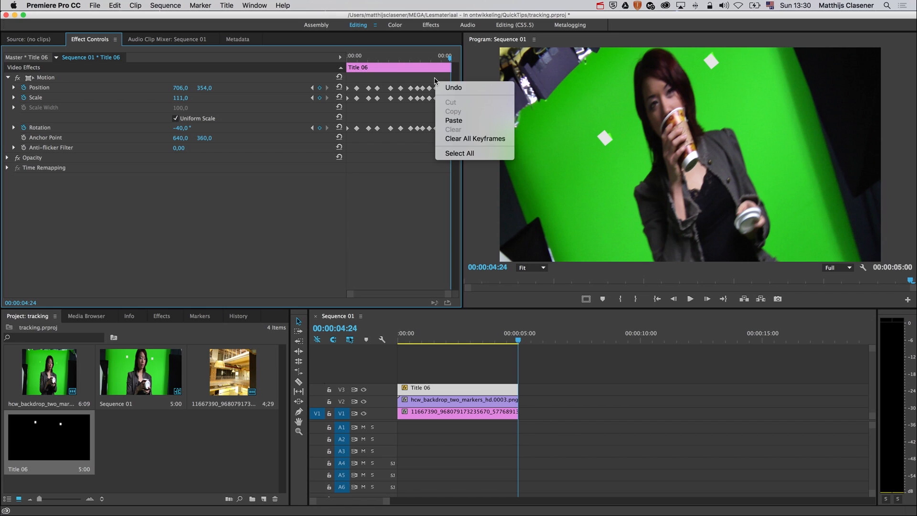
left_click(459, 153)
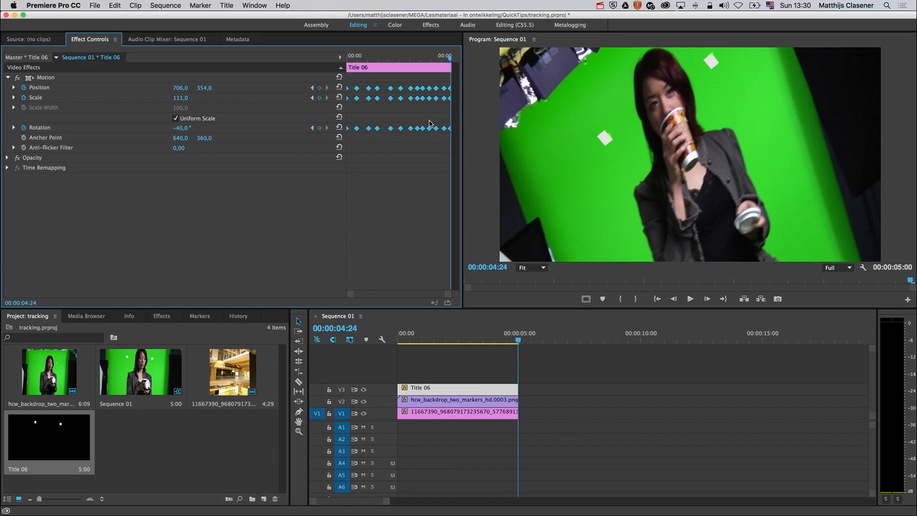
right_click(430, 123)
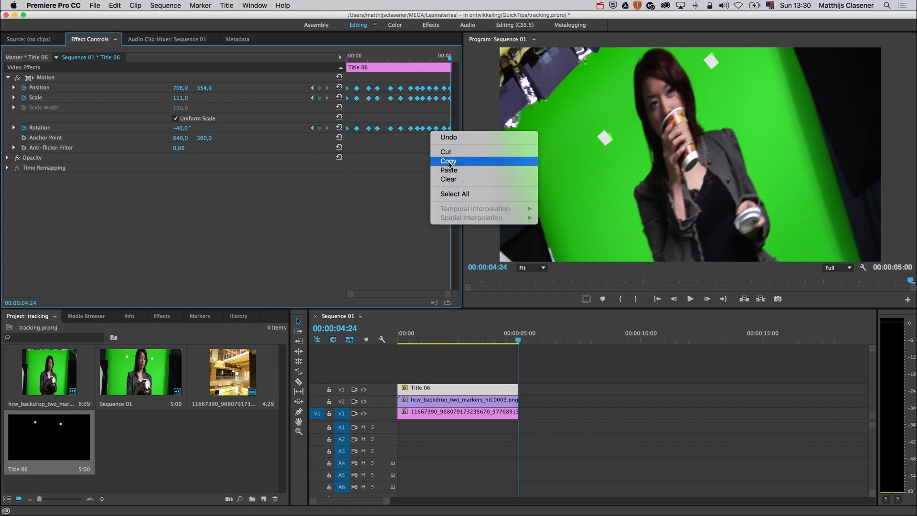
left_click(449, 161)
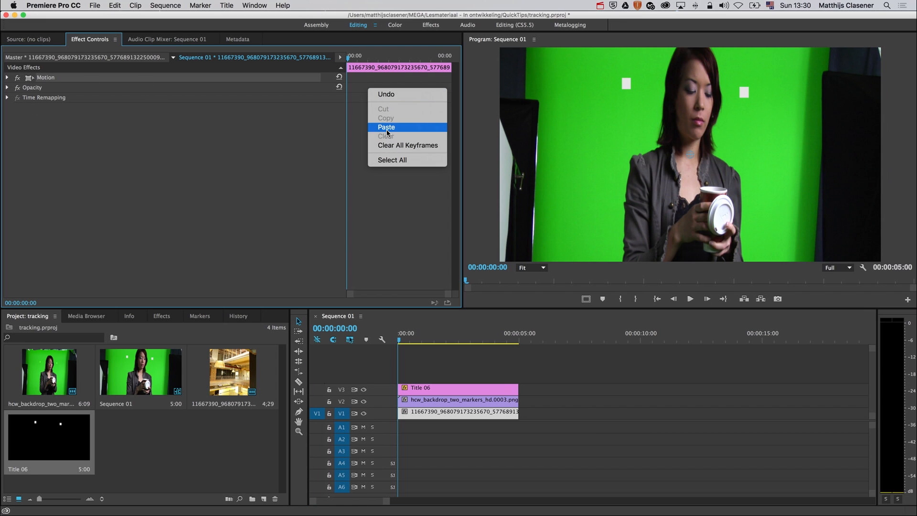
Bring up the green-screen clip's Effect Controls and reveal its Motion properties for the tracked keyframes.
left_click(386, 127)
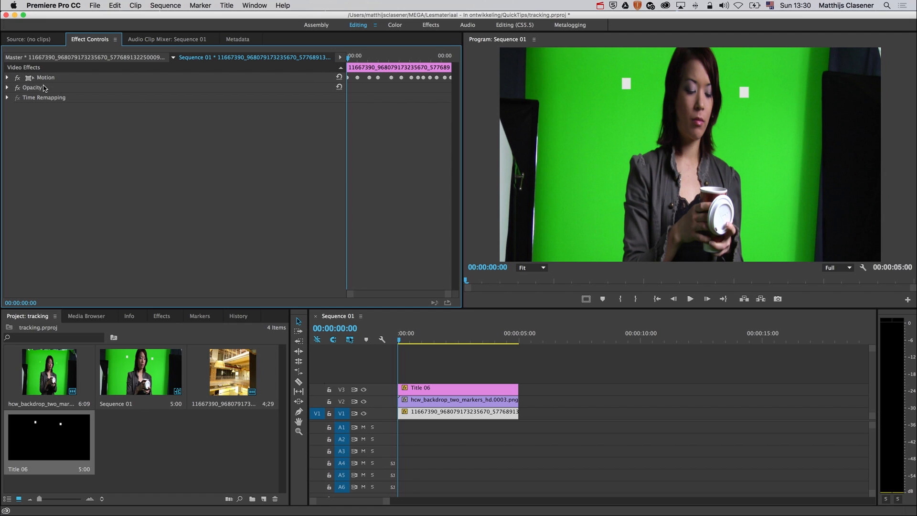
left_click(6, 77)
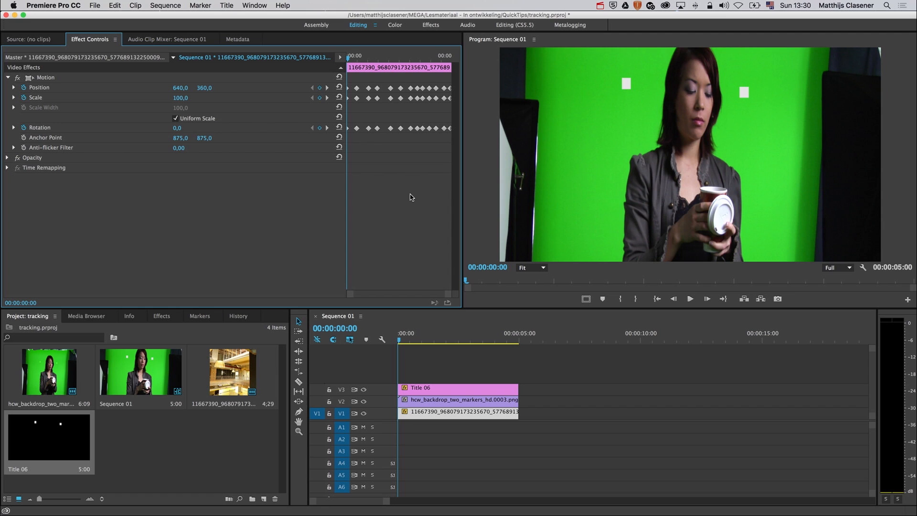
mouse_move(393, 369)
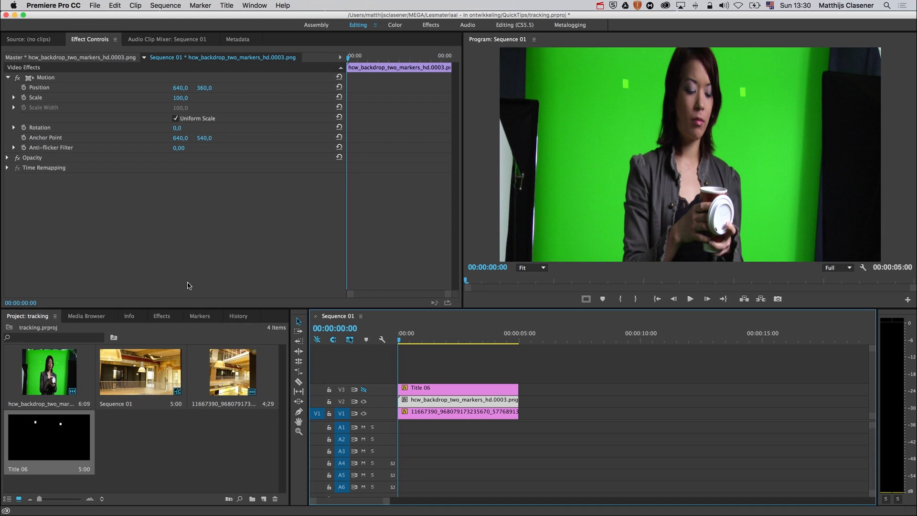
Apply Ultra Key from Video Effects > Keying and sample the green screen as the key colour.
left_click(161, 316)
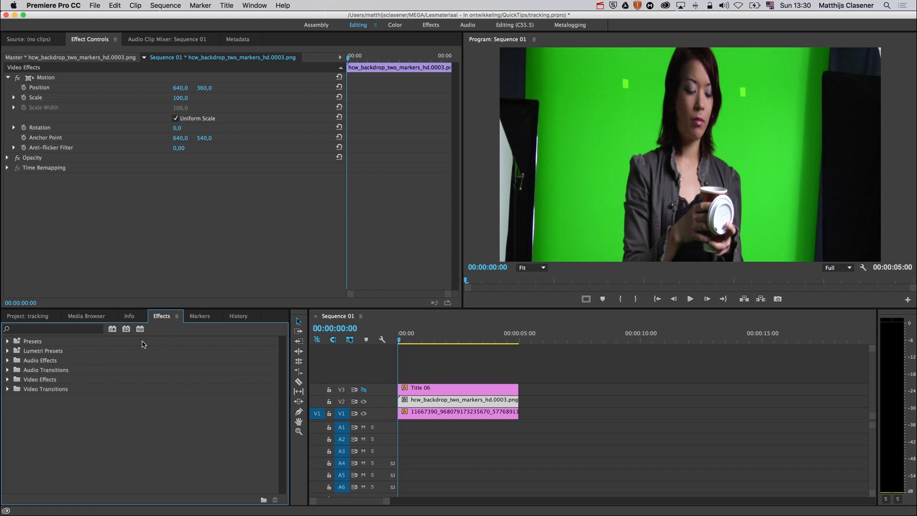
mouse_move(10, 382)
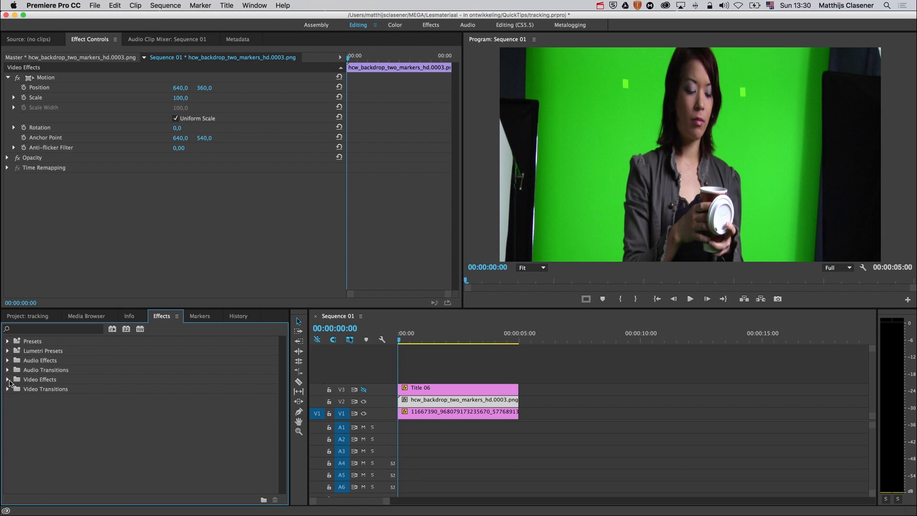
left_click(9, 379)
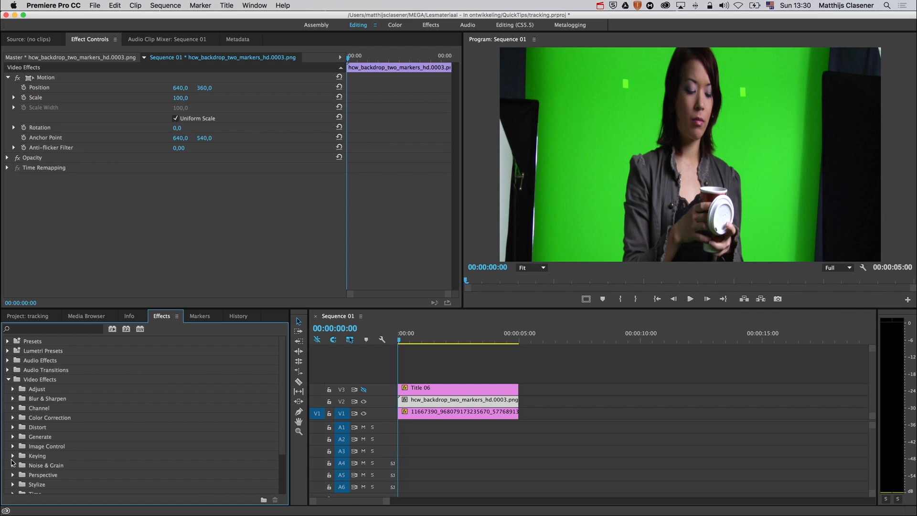
left_click(13, 456)
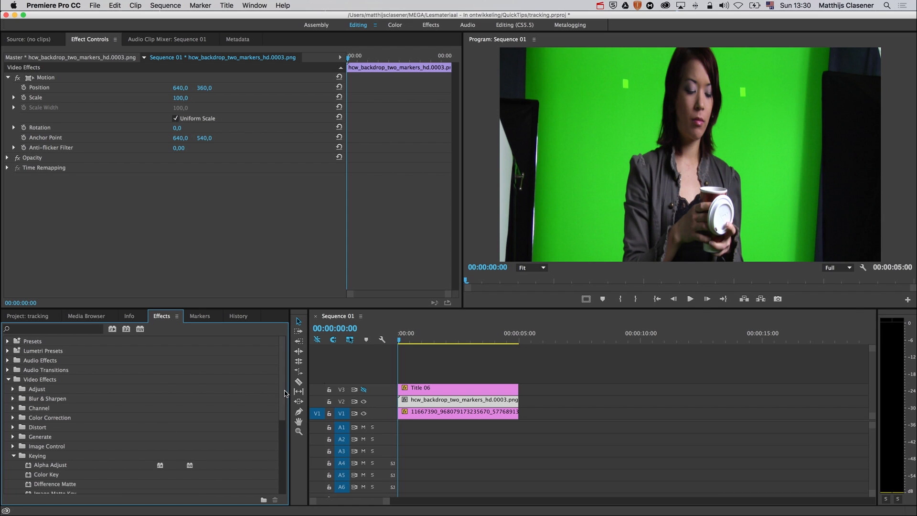
scroll("down", 3)
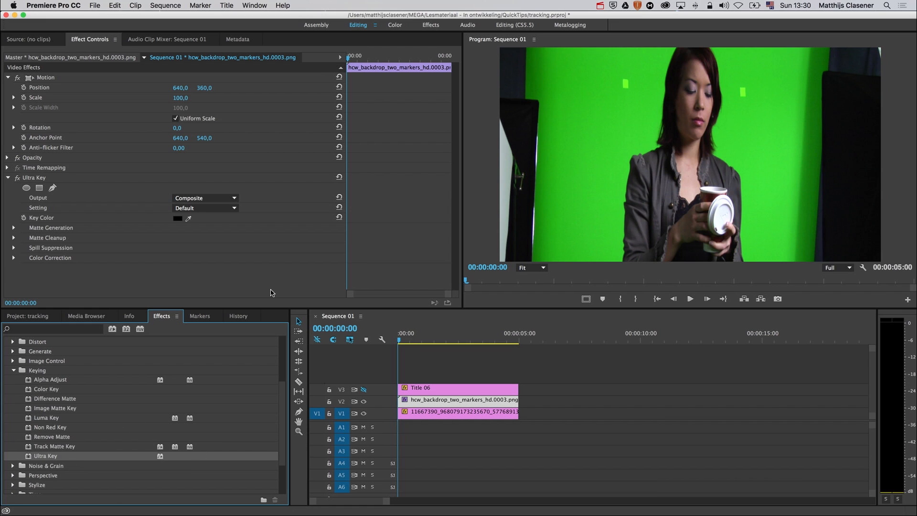
left_click(585, 170)
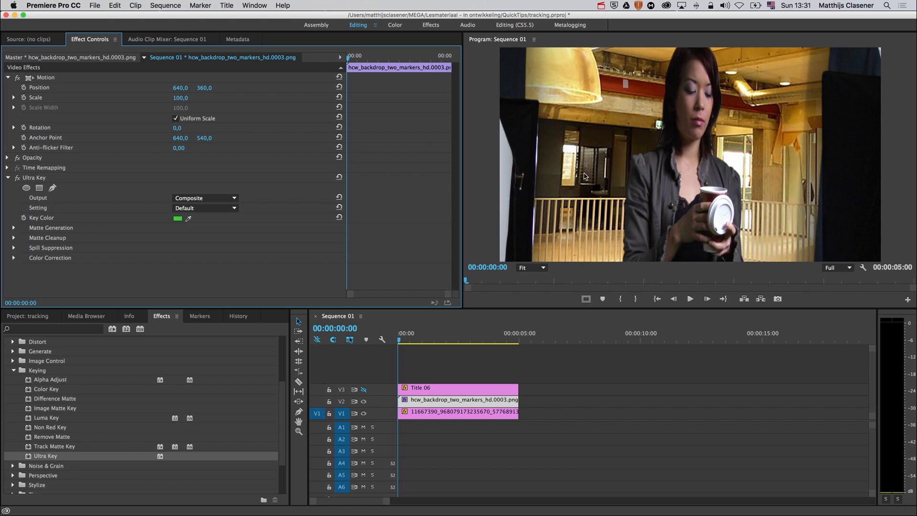
mouse_move(523, 69)
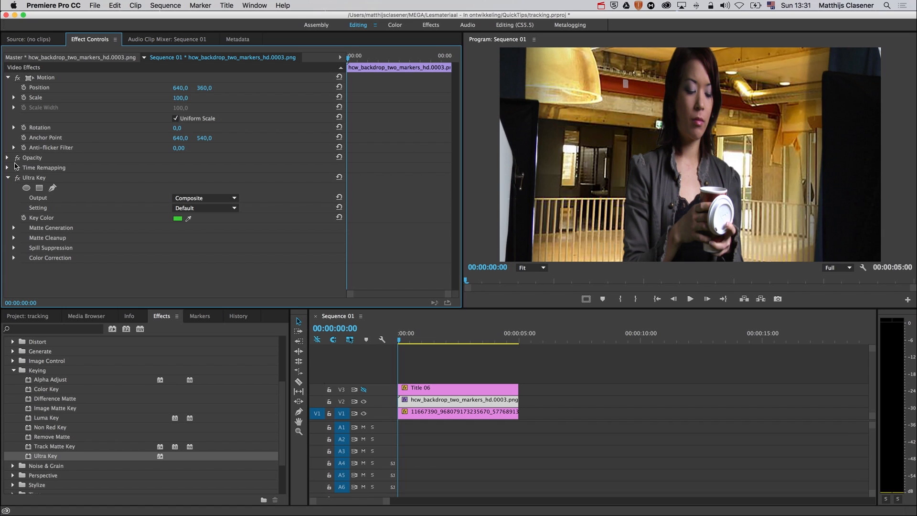
Add a four-point polygon opacity mask around the woman with its bottom corners stretched below the frame.
left_click(7, 157)
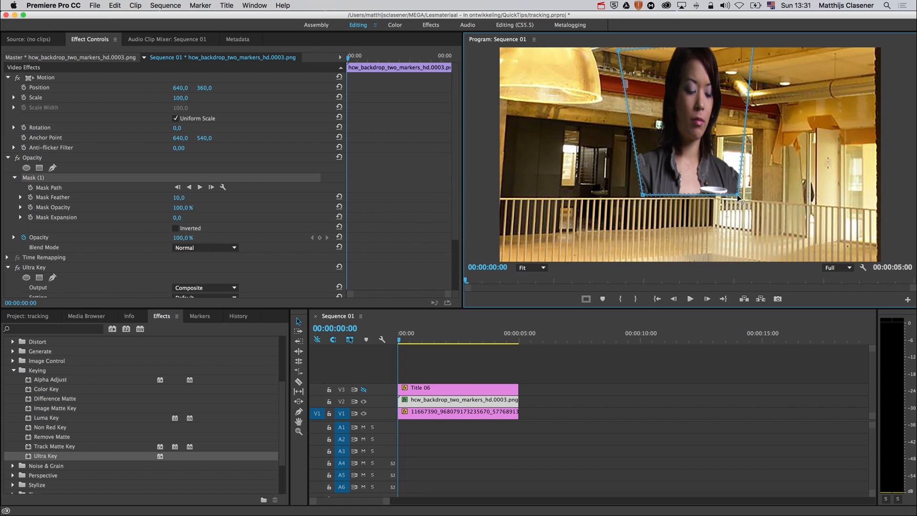
left_click_drag(740, 196, 696, 208)
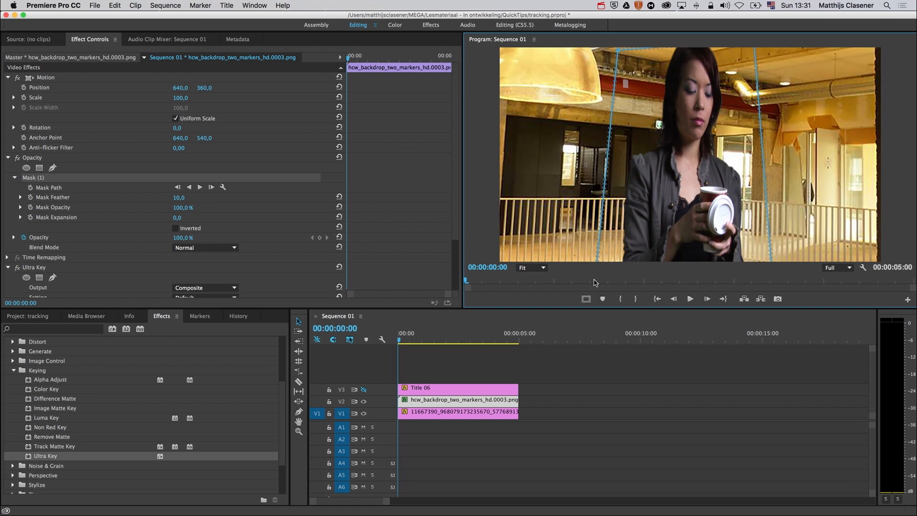
mouse_move(546, 228)
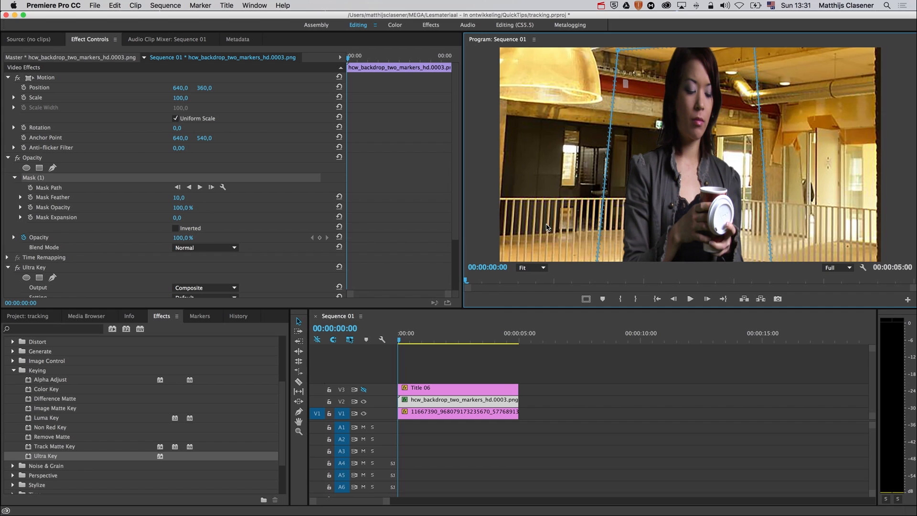
mouse_move(198, 187)
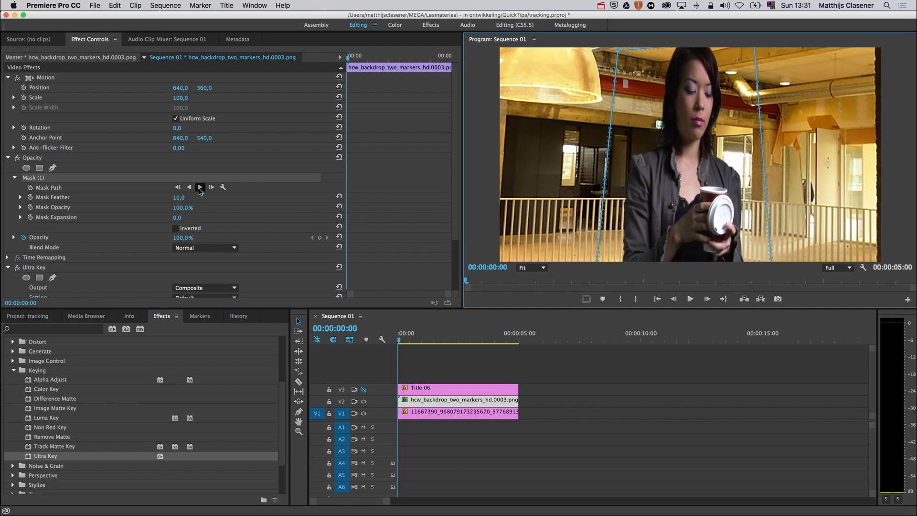
Track the mask forward through about one second and jump later to check it stays around the woman.
left_click(210, 187)
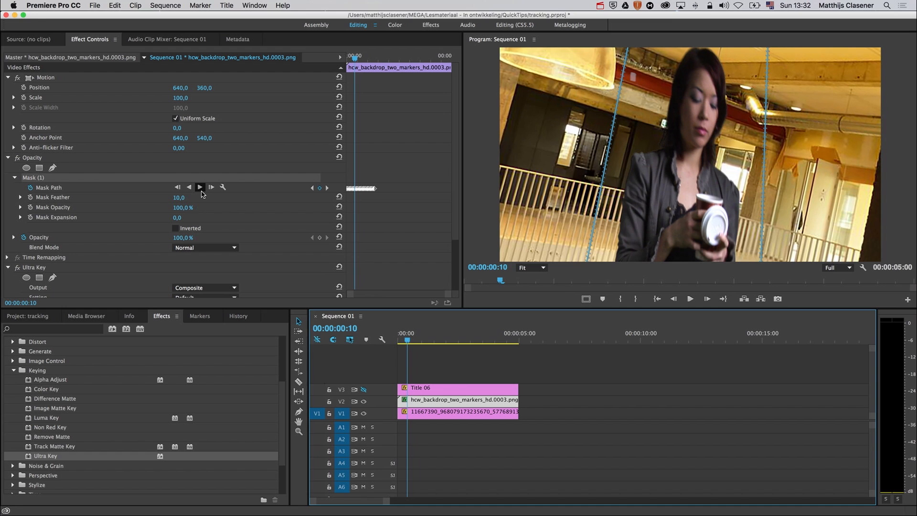
left_click(200, 187)
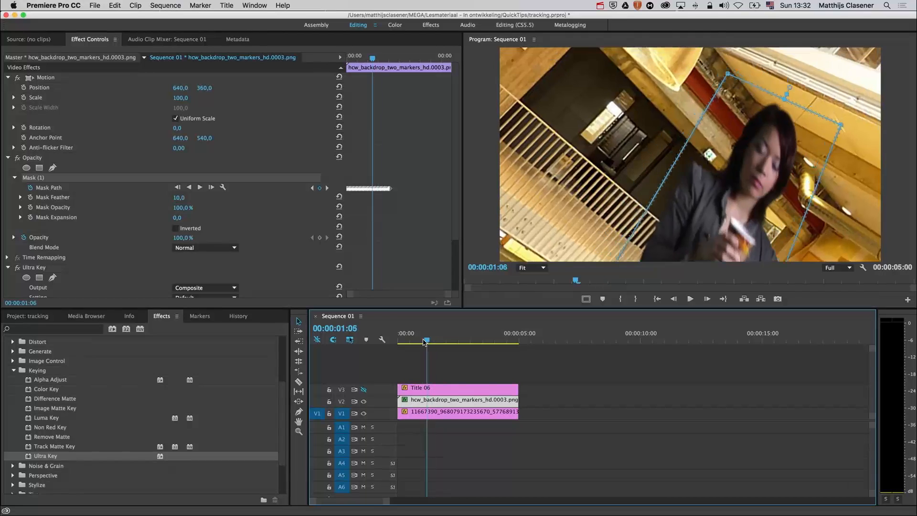
left_click(433, 341)
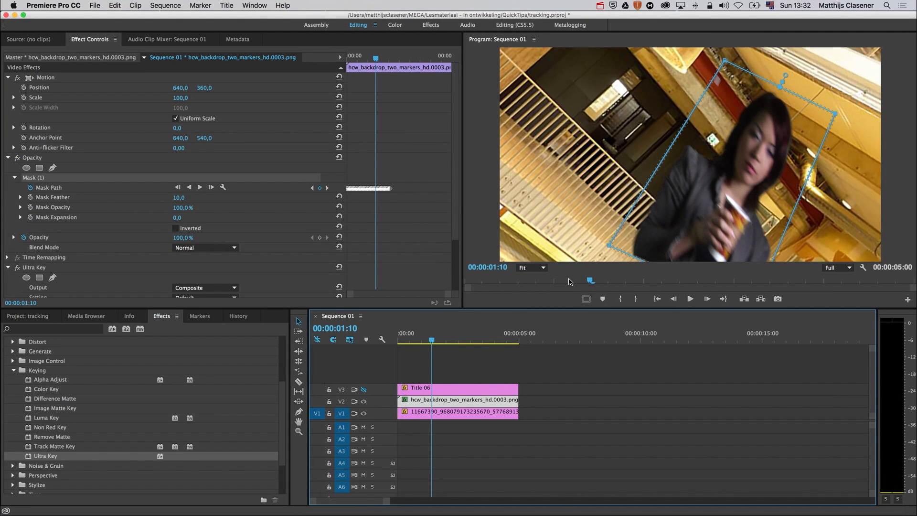
mouse_move(531, 268)
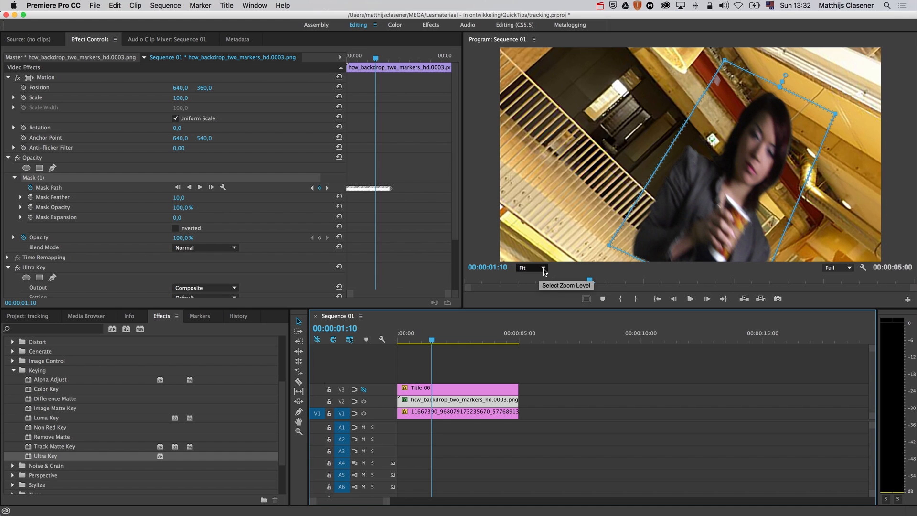
Zoom the Program monitor to 50% and track the mask forward, stopping partway.
left_click(531, 268)
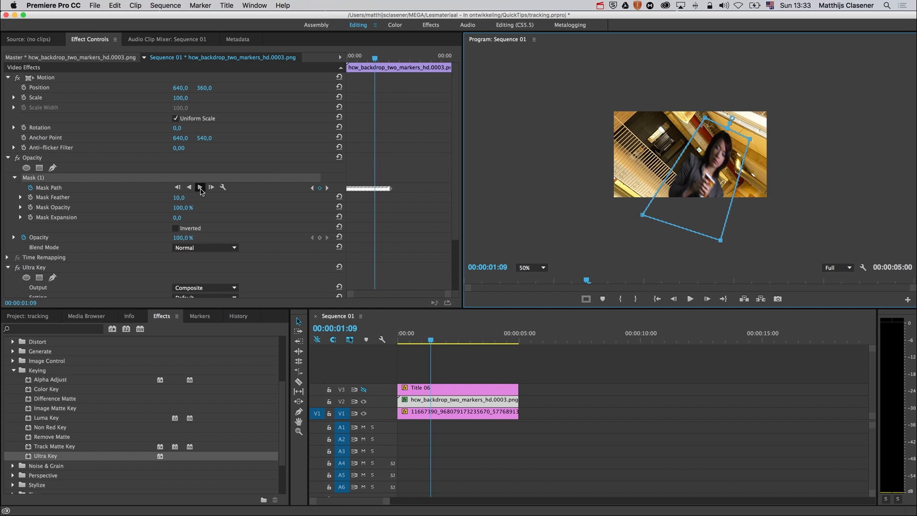
left_click(200, 188)
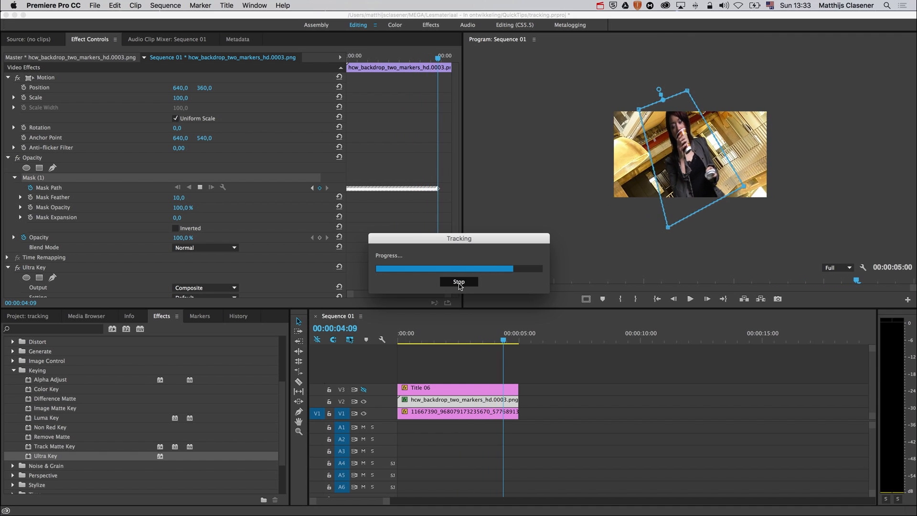
left_click(458, 281)
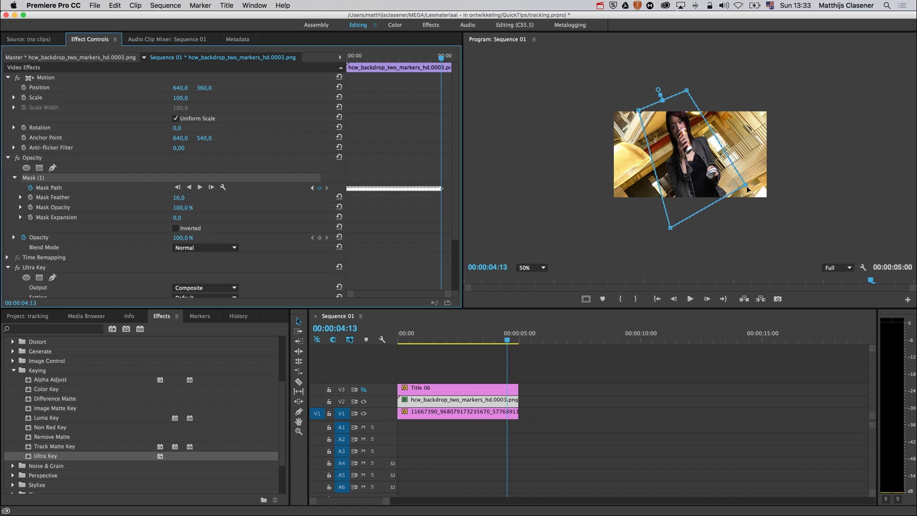
Reshape the mask to re-enclose the woman and track forward to the clip's end.
left_click_drag(749, 188, 757, 204)
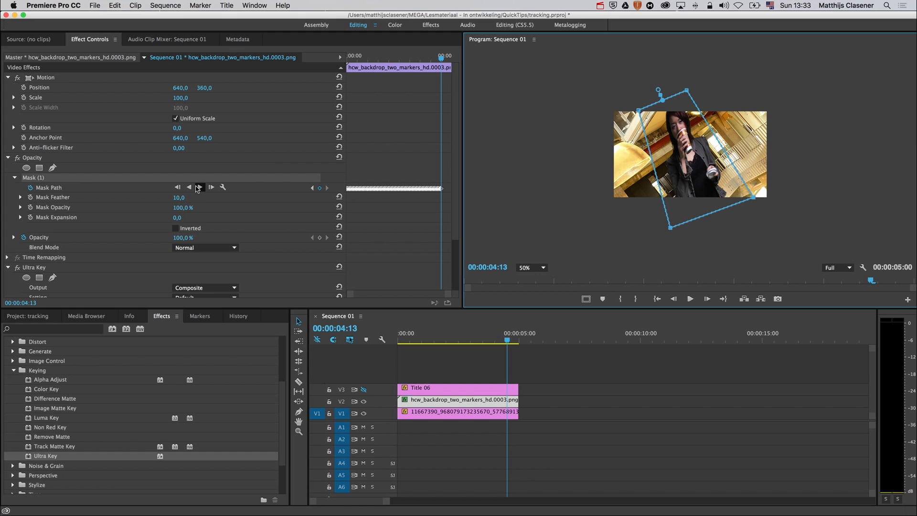
left_click(210, 187)
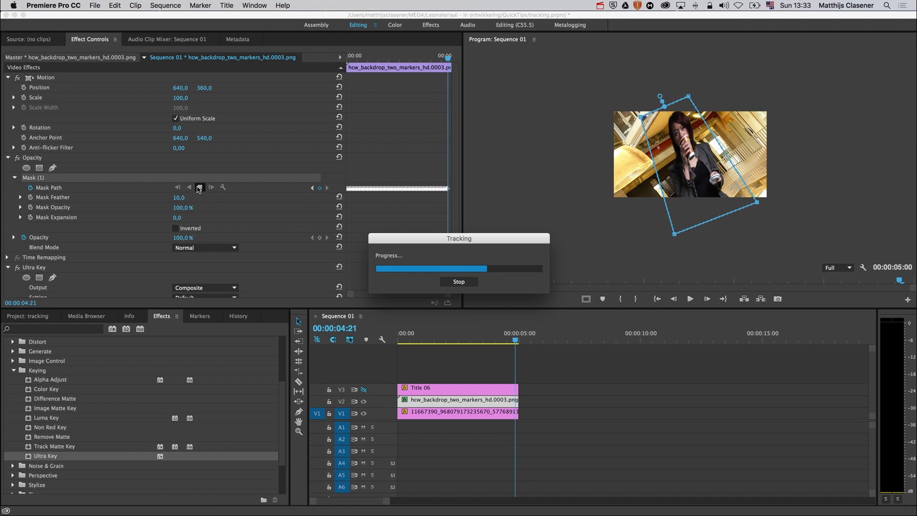